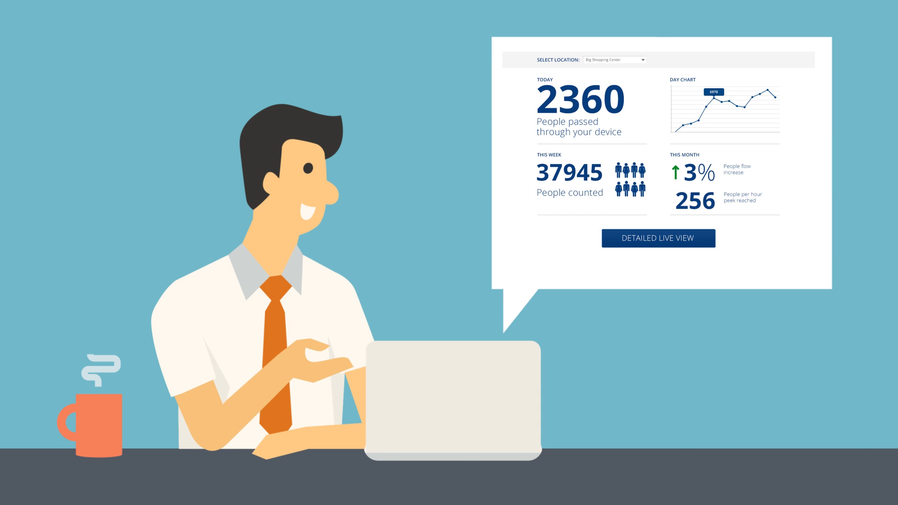
left_click(658, 239)
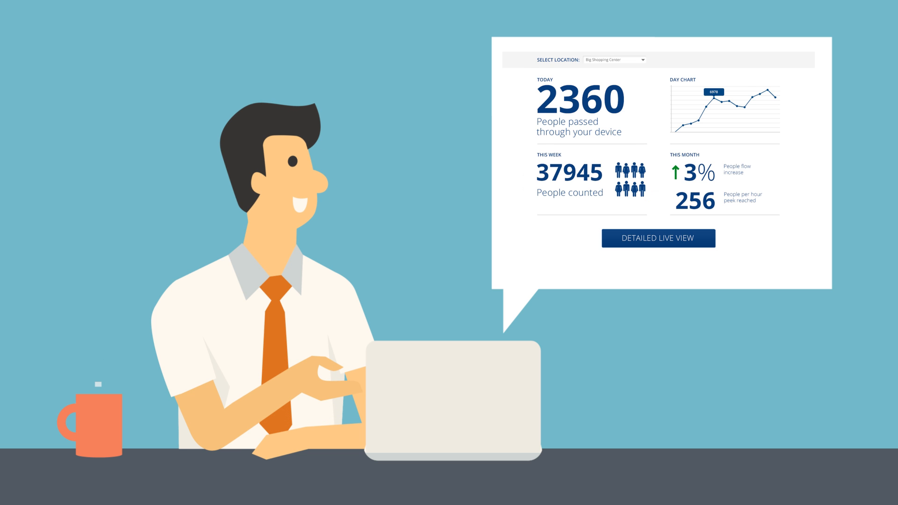
left_click(658, 238)
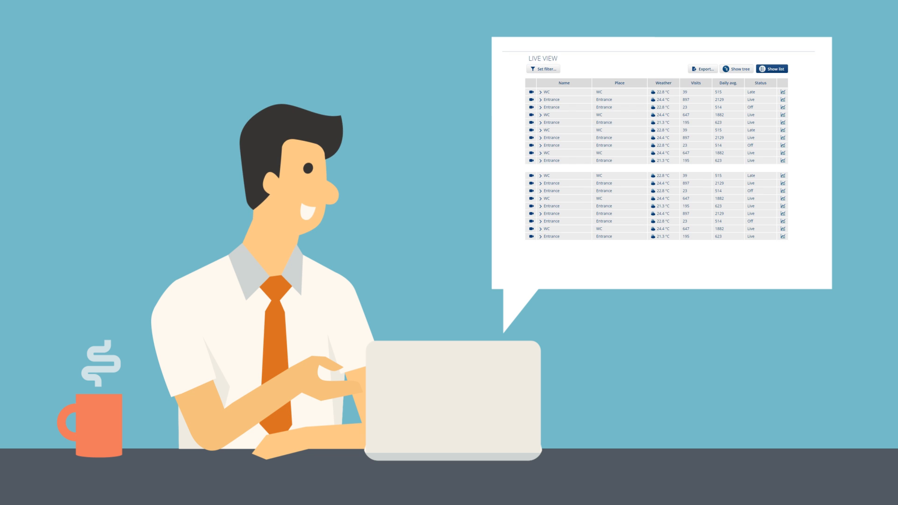